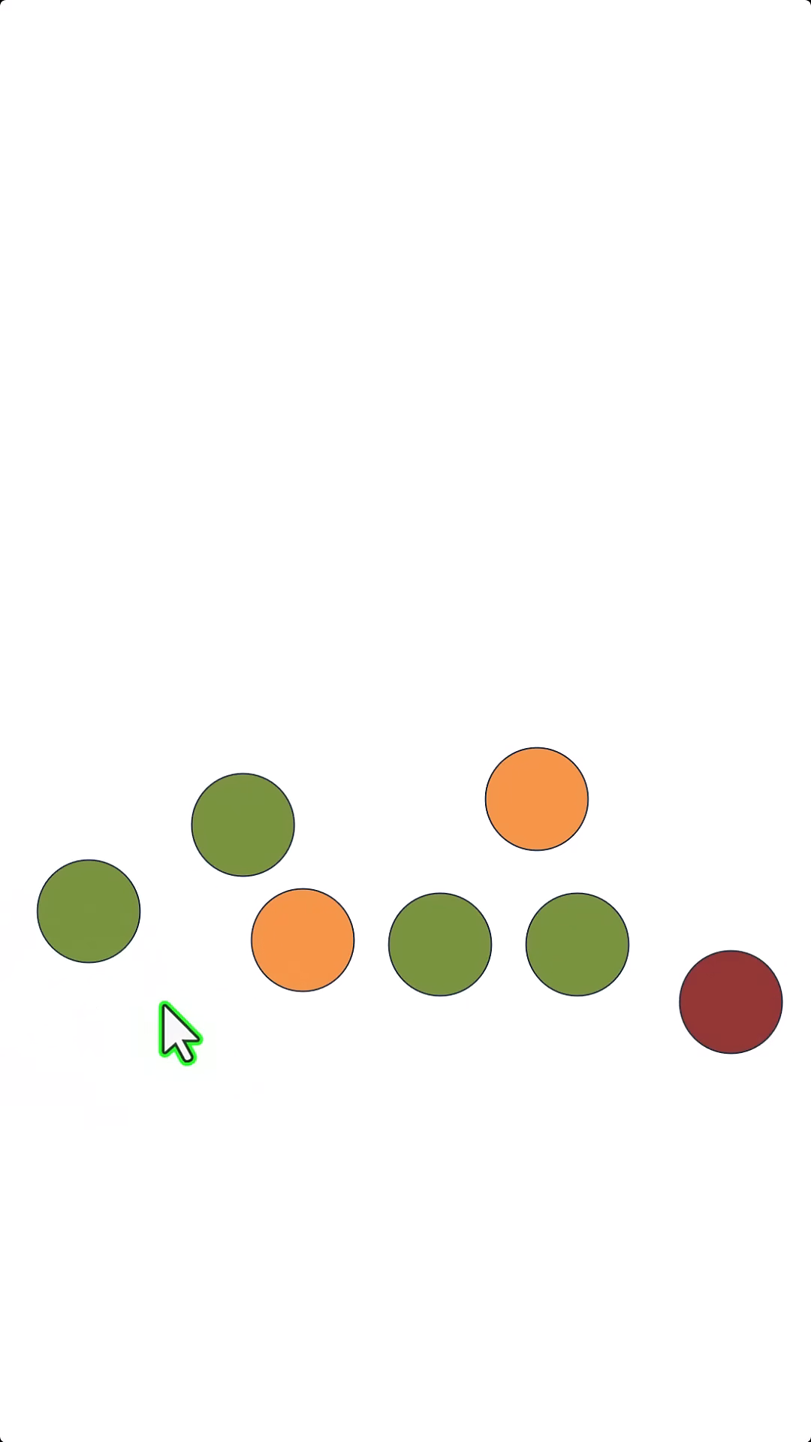
pyautogui.moveTo(350, 1021)
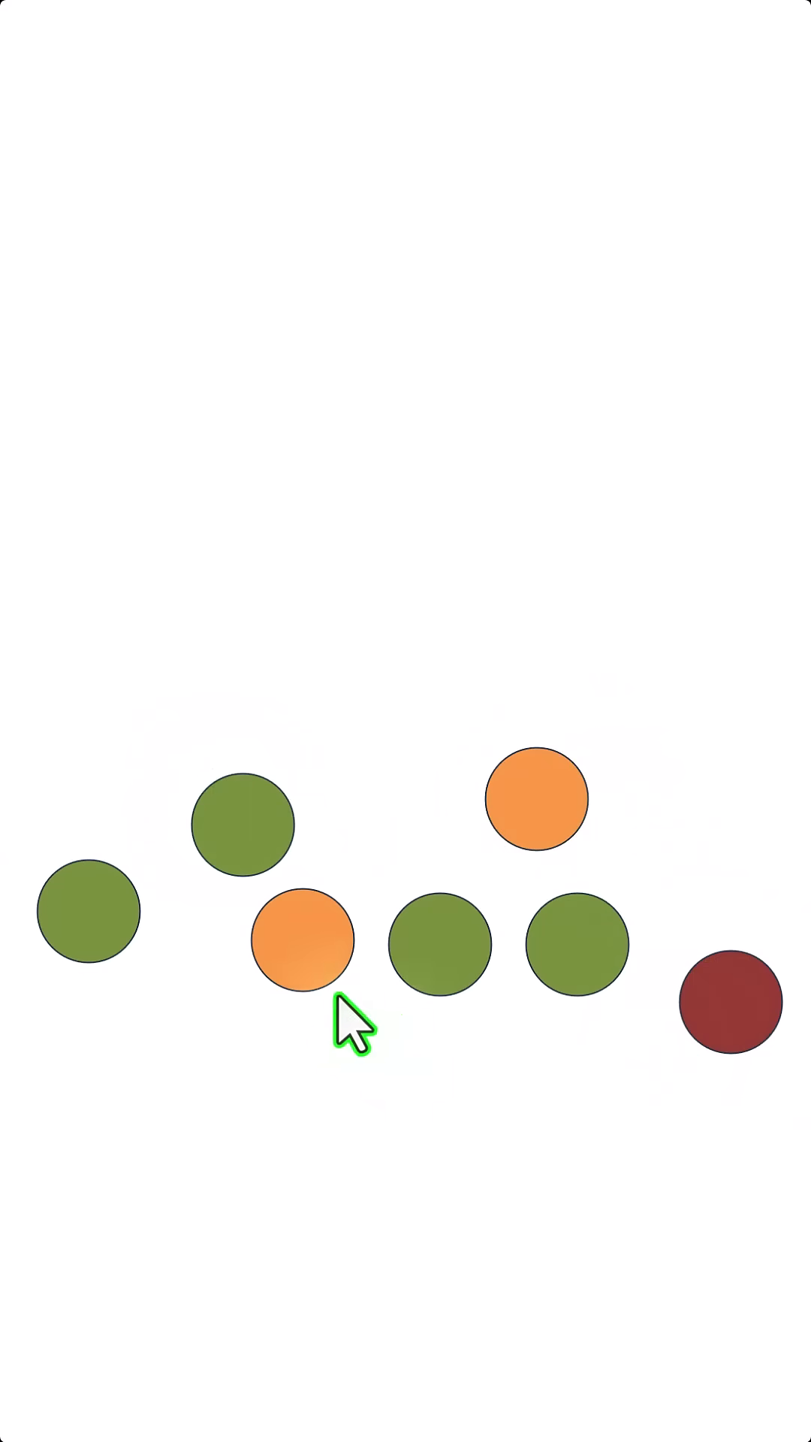